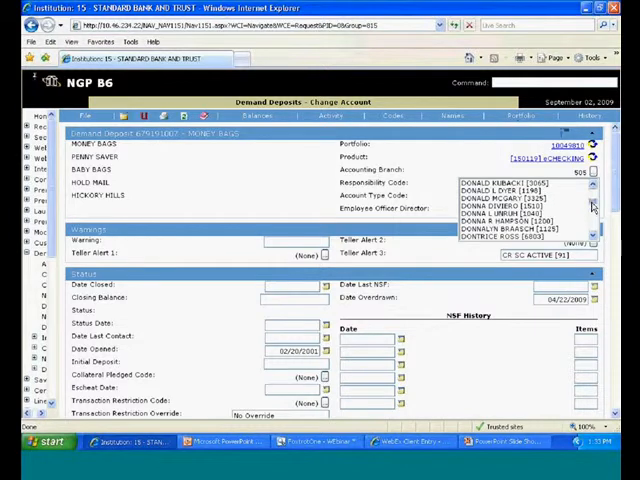
- Choose the first staff-list person as the account's Responsibility Code on the Change Account screen
scroll("down", 3)
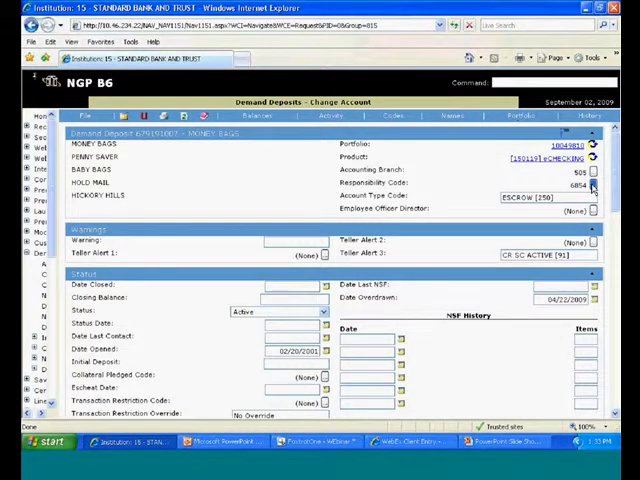
left_click(592, 184)
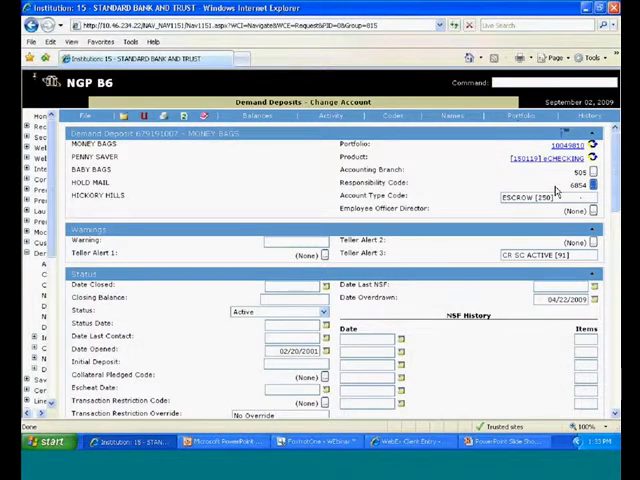
left_click(592, 210)
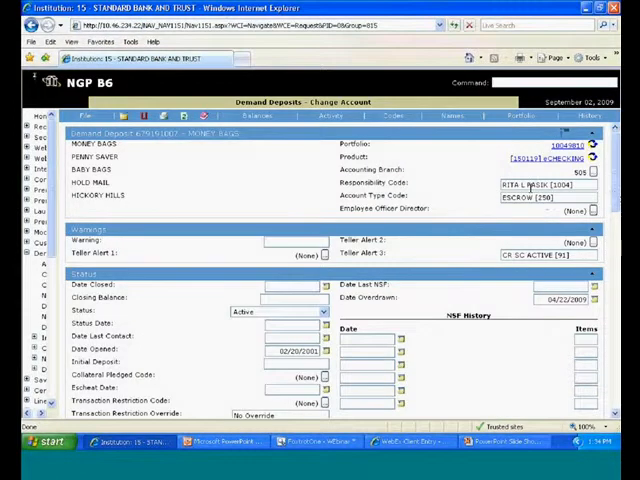
mouse_move(484, 188)
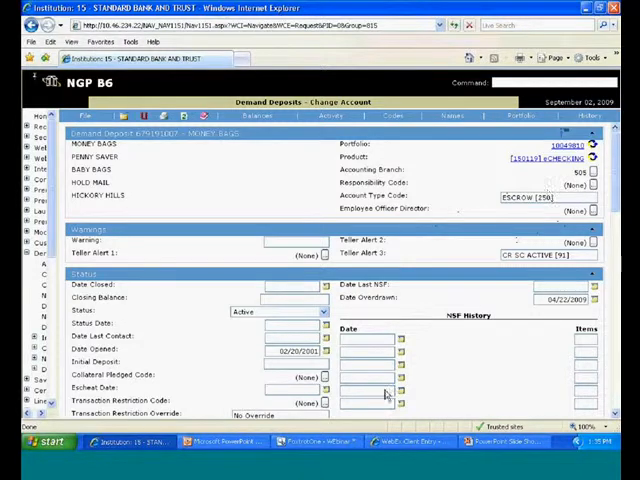
left_click(592, 208)
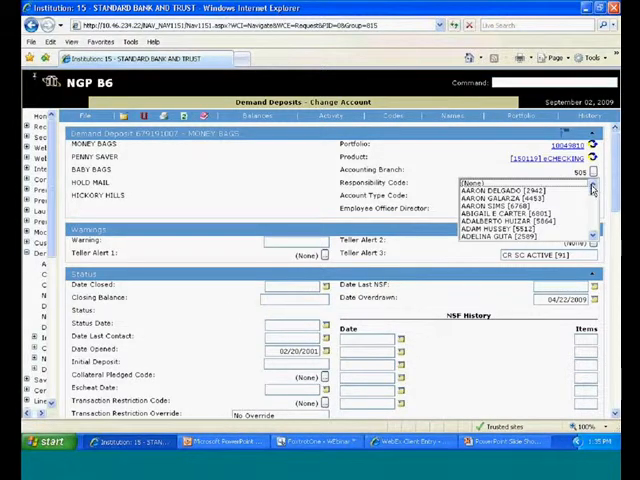
left_click(498, 204)
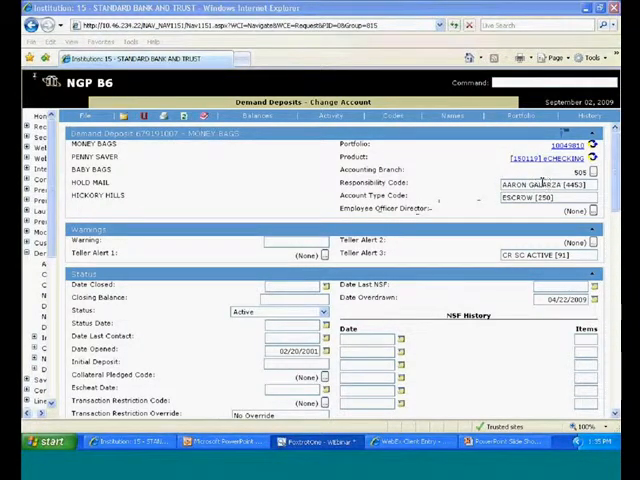
mouse_move(470, 220)
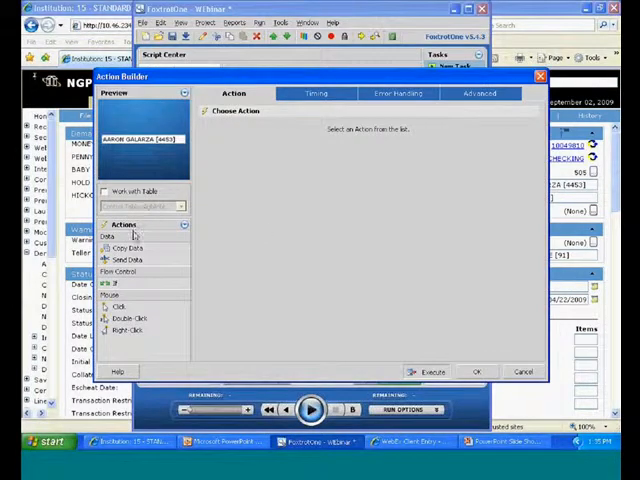
- Add an If target-found condition that identifies the Responsibility Code box by its caption
left_click(112, 284)
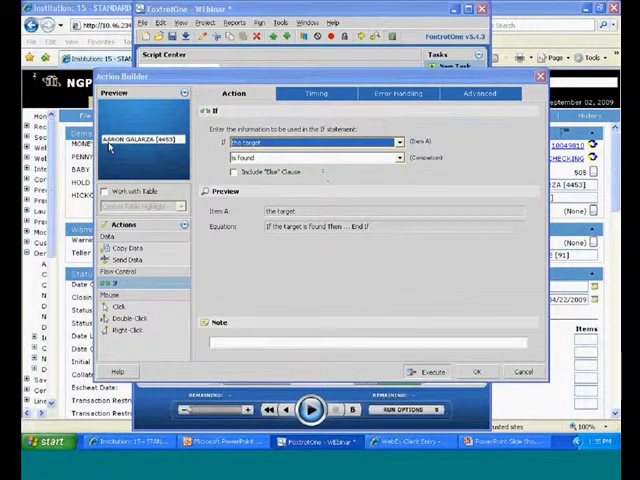
left_click(486, 92)
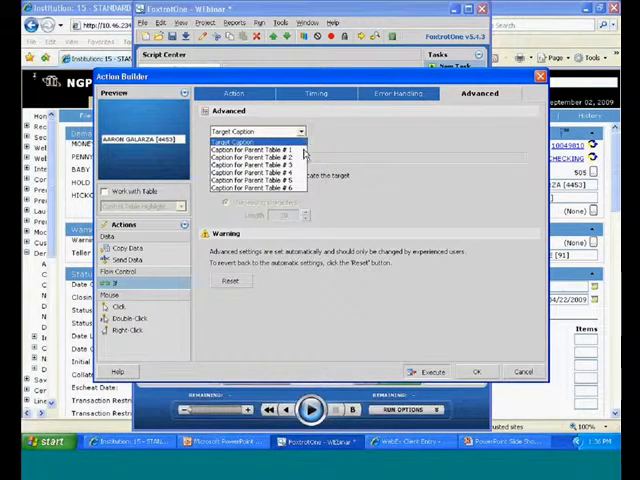
left_click(256, 156)
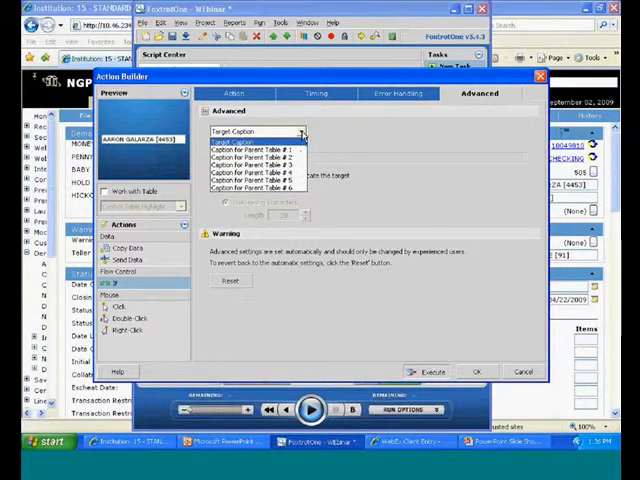
left_click(250, 140)
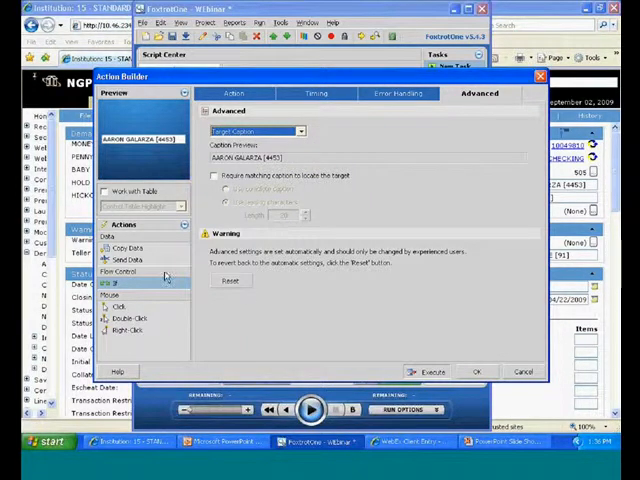
left_click(232, 92)
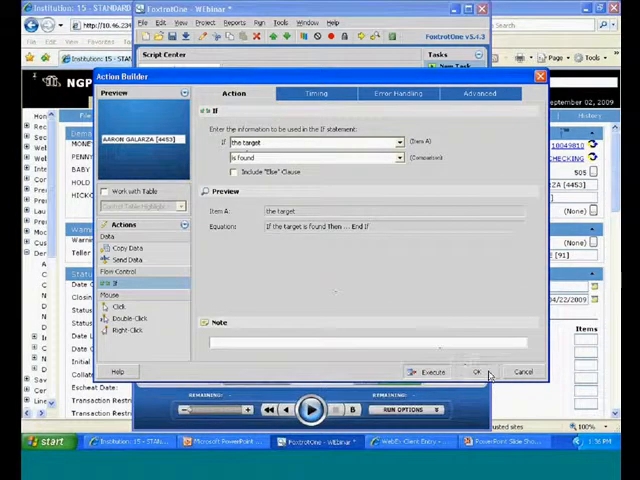
left_click(476, 372)
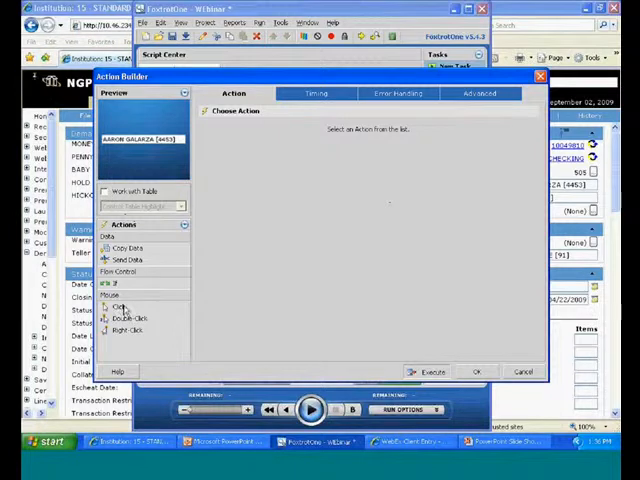
- Add a Click action on that target beneath the If condition
left_click(120, 306)
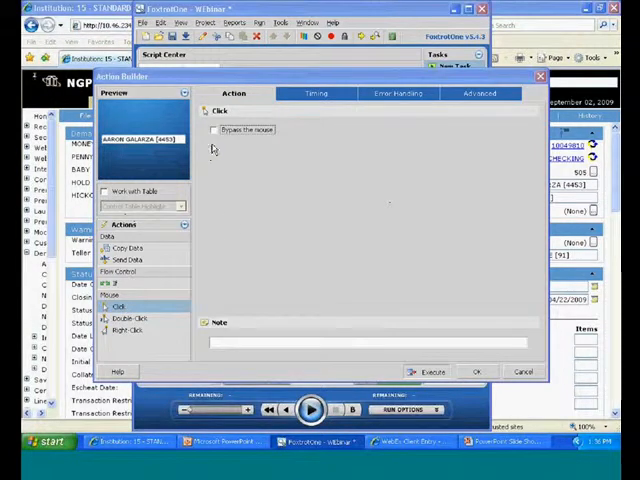
left_click(216, 130)
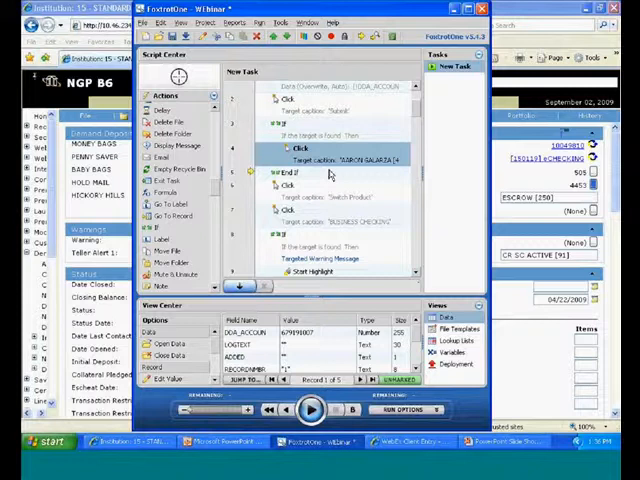
mouse_move(478, 200)
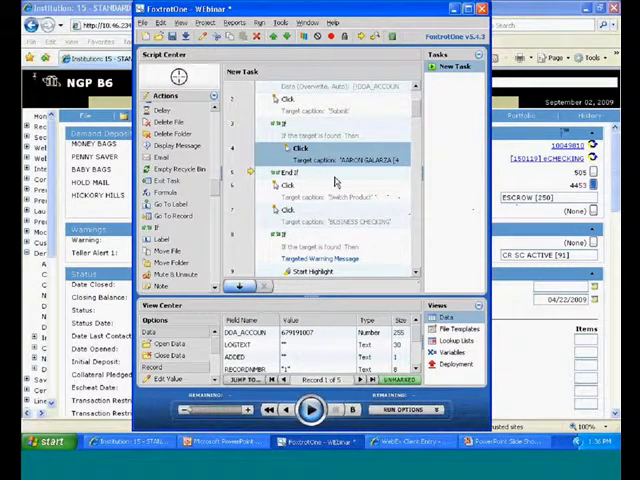
mouse_move(312, 180)
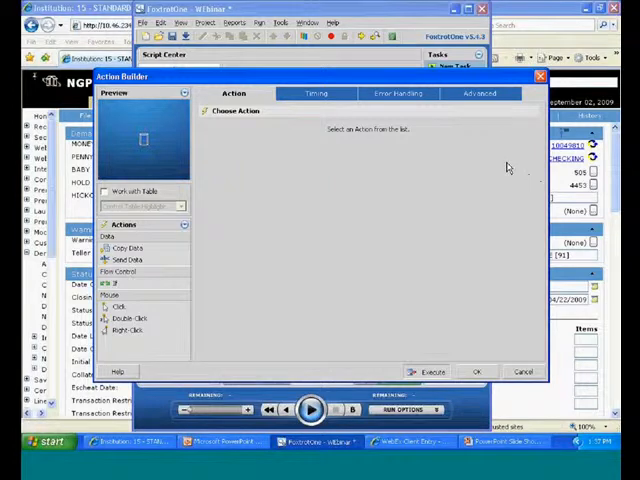
mouse_move(268, 184)
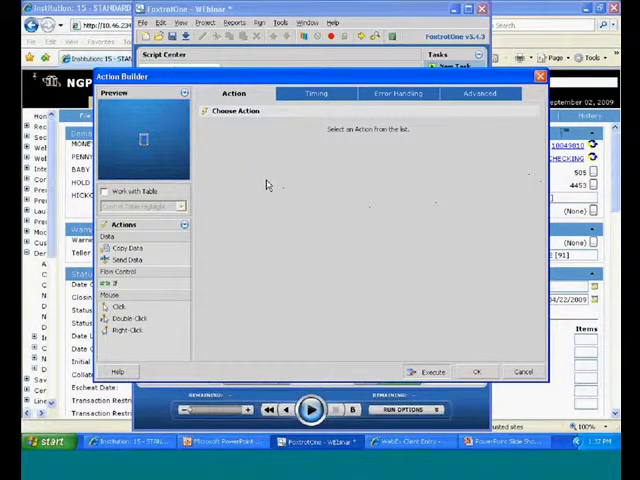
mouse_move(318, 184)
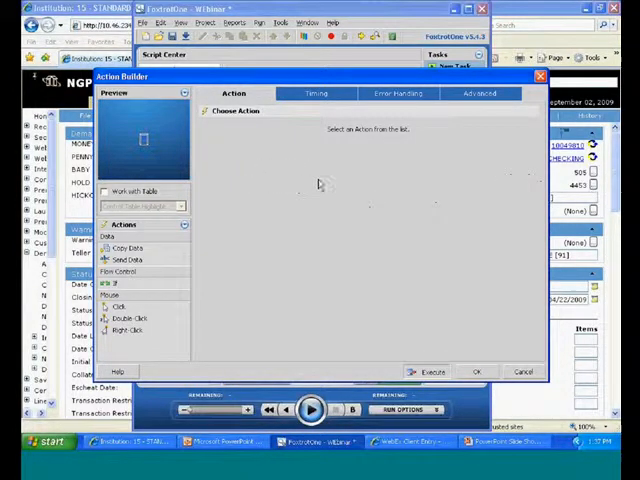
mouse_move(312, 202)
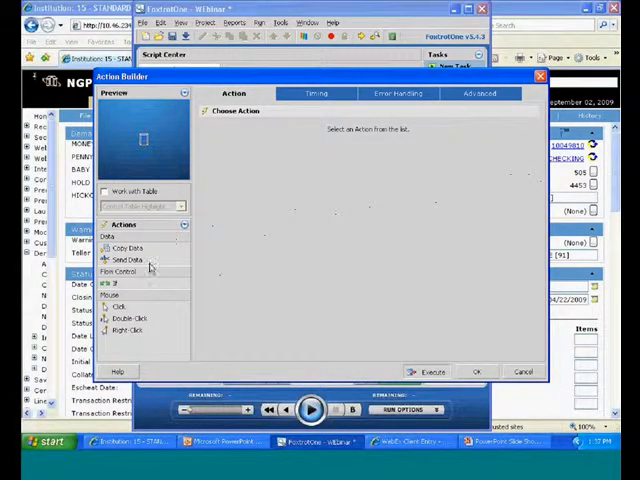
- Choose Send Data as the action that sends the keystrokes
left_click(128, 260)
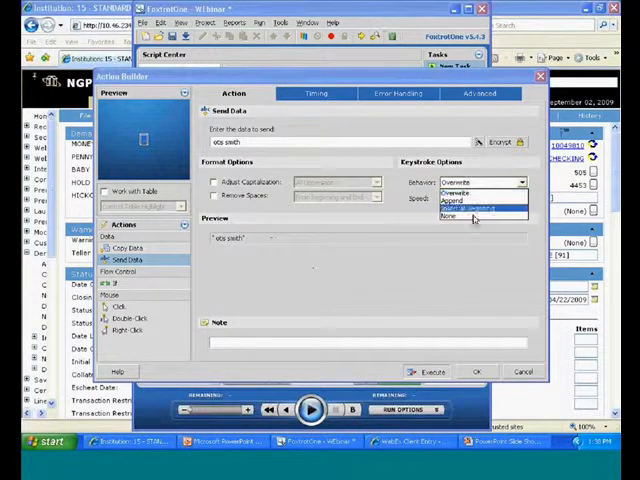
- Set the keystroke behavior and keyboard speed, note 'Space', and embed the Send Data step
left_click(466, 218)
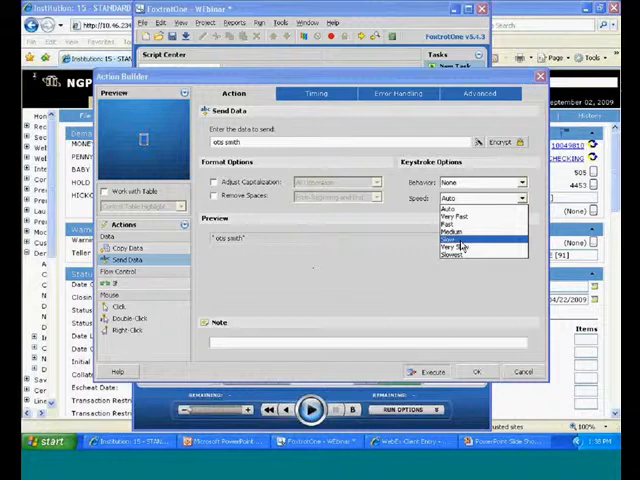
left_click(470, 240)
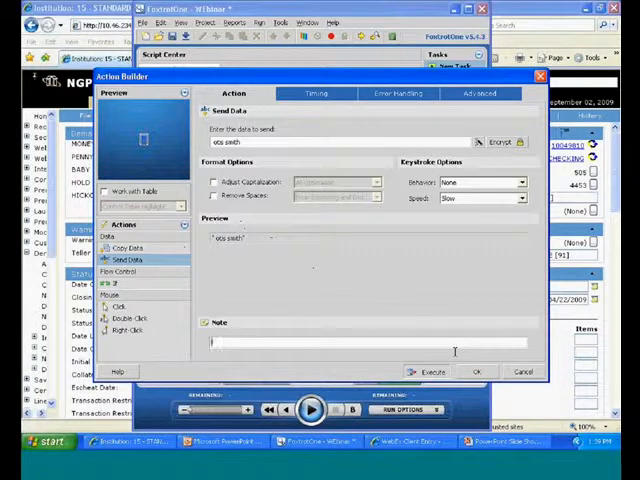
type("Space in front the rep code")
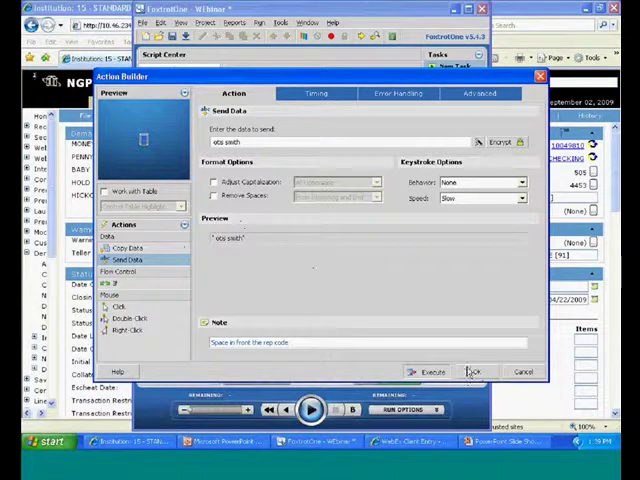
left_click(474, 372)
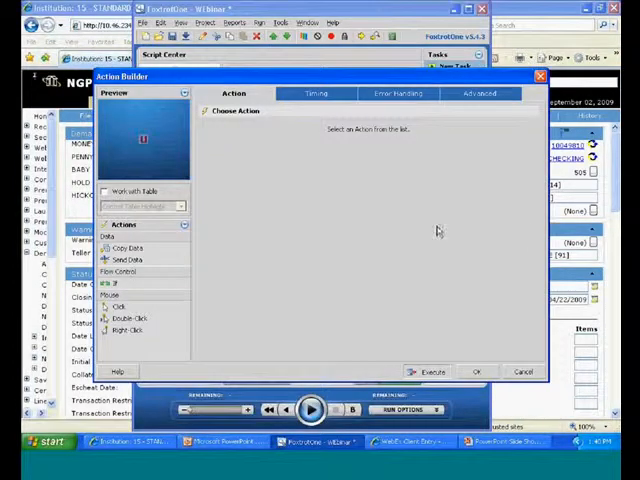
- Choose a Click mouse action for the next script step
left_click(120, 306)
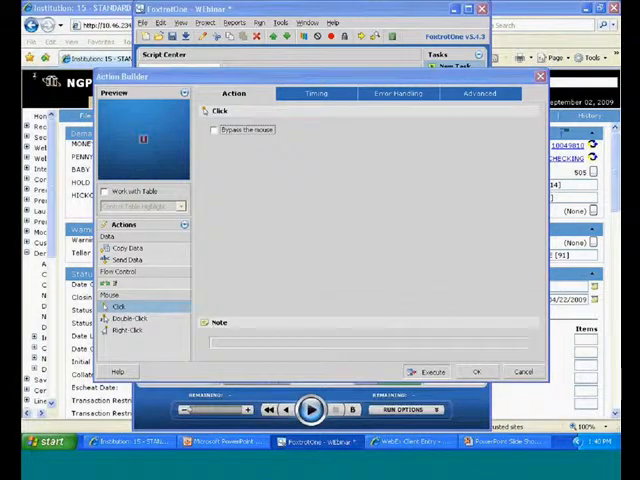